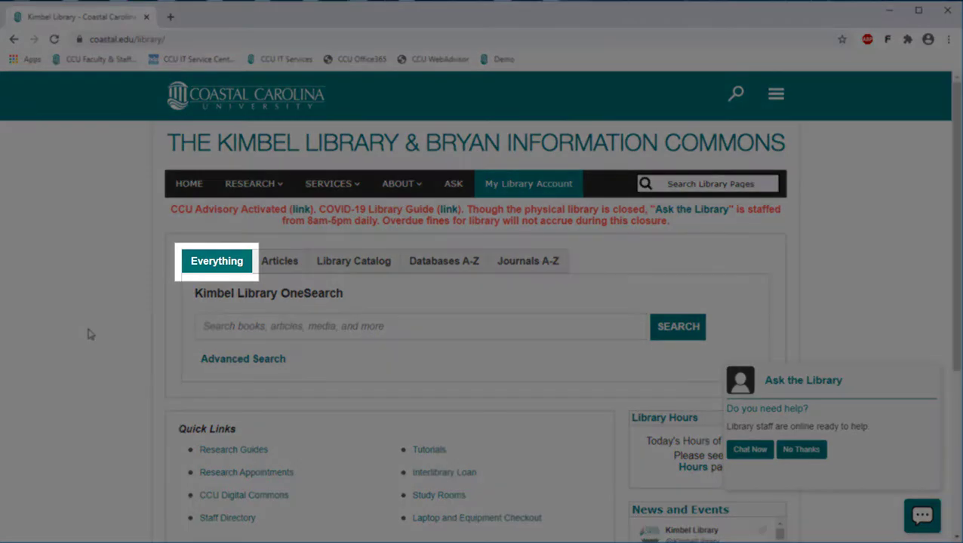
# - Submit a OneSearch for 'marine wetland' scoped to Everything
pyautogui.click(419, 326)
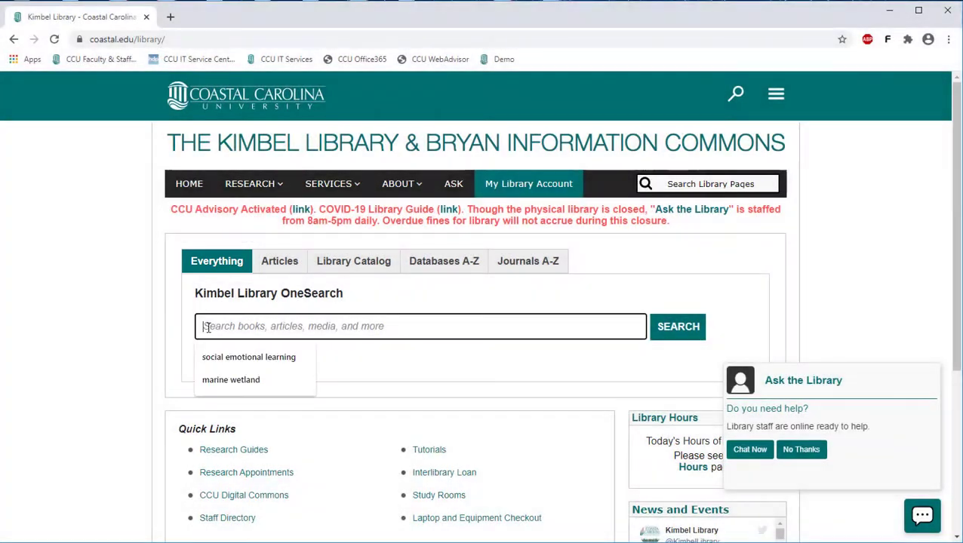
pyautogui.click(230, 381)
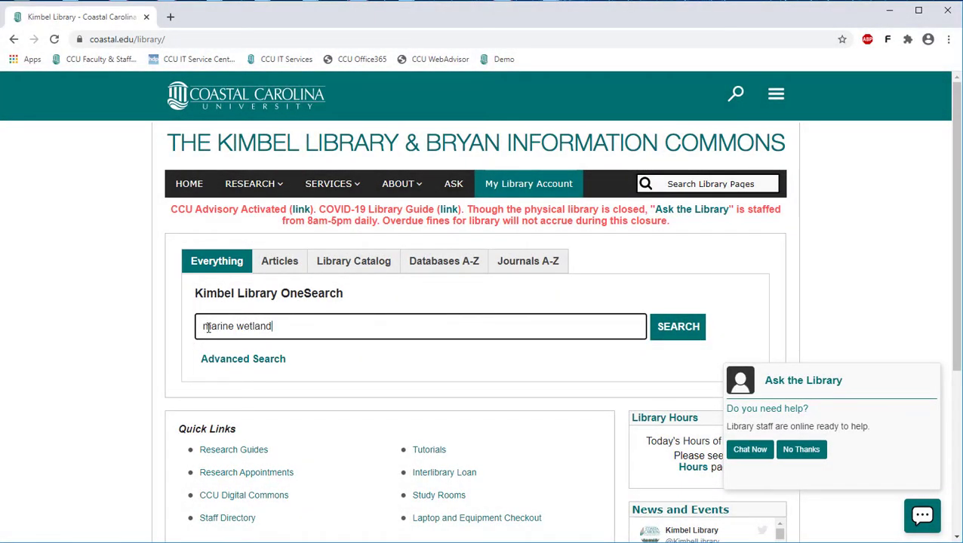
pyautogui.click(677, 326)
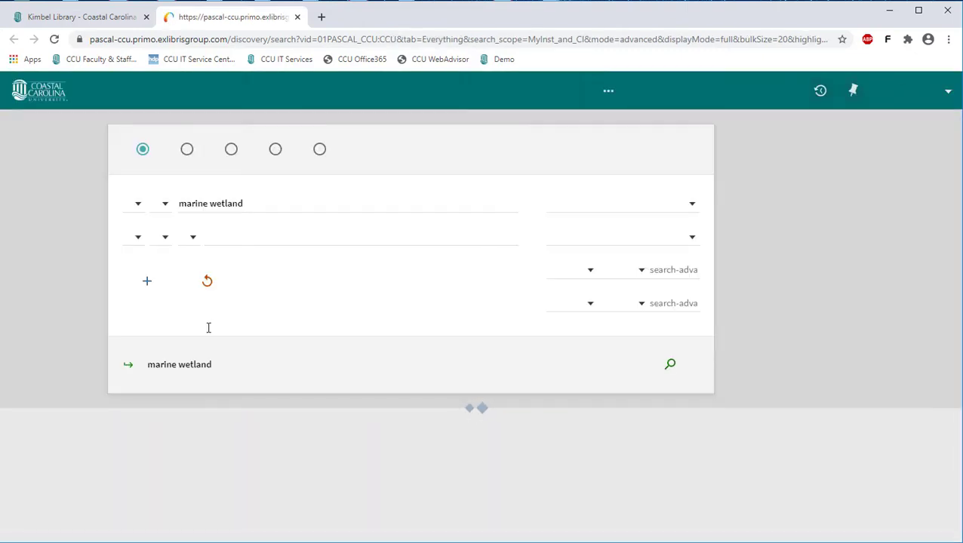
# - Sign in from the results banner to get complete 'marine wetland' results
pyautogui.click(670, 364)
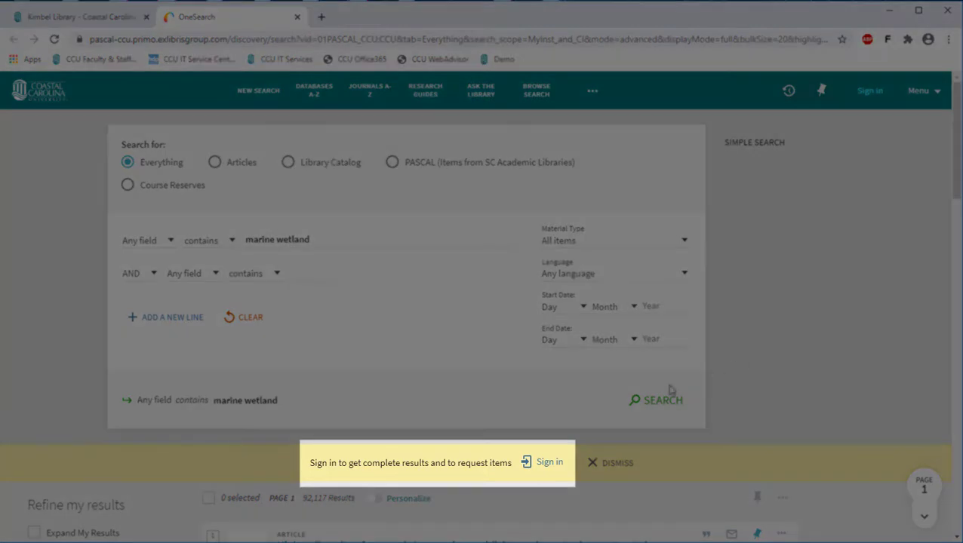
pyautogui.click(549, 462)
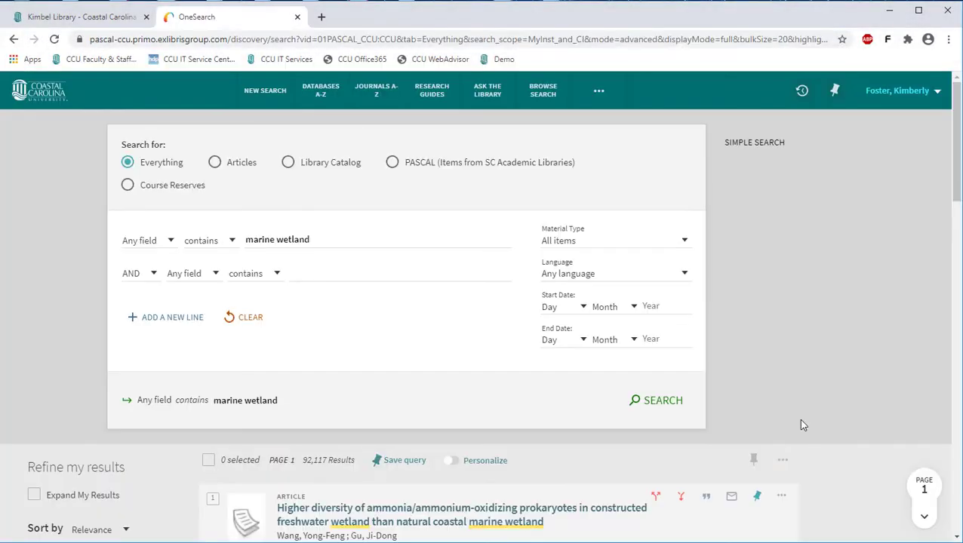
pyautogui.scroll(-3)
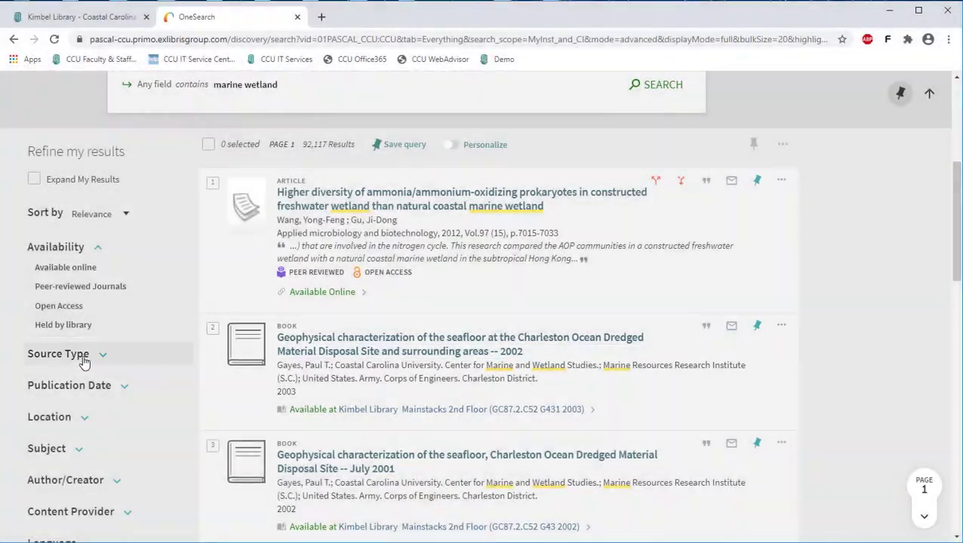
pyautogui.click(58, 353)
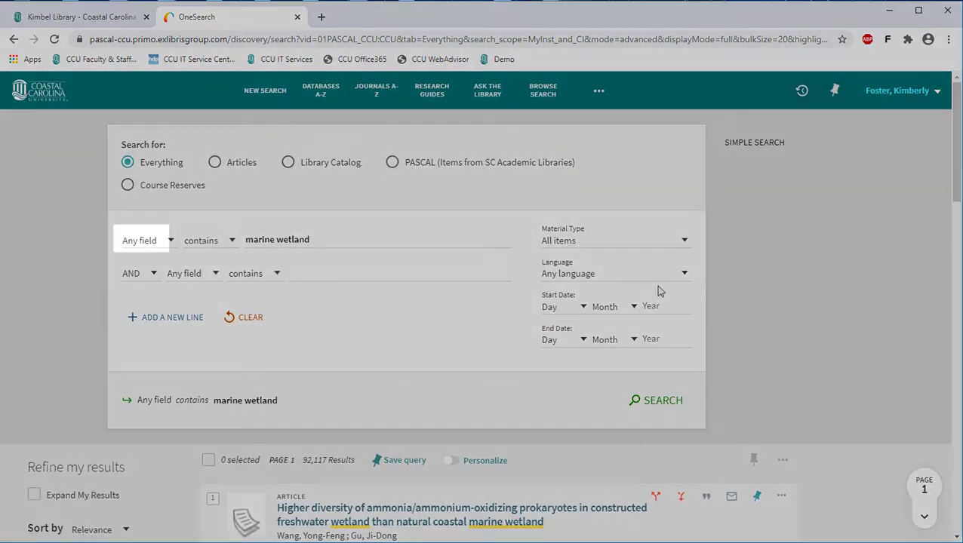
# - Check the Any field search options, then view the first article's full record
pyautogui.click(141, 240)
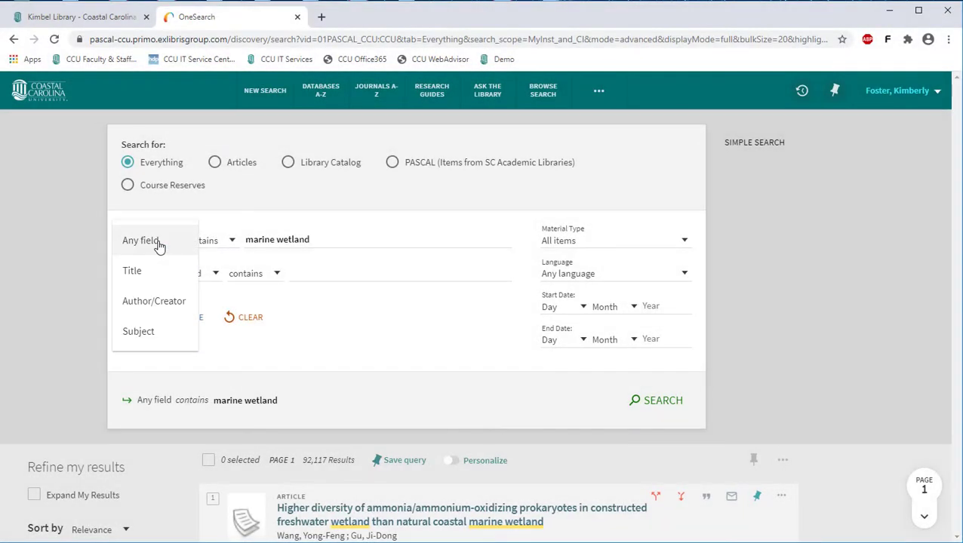
pyautogui.moveTo(164, 243)
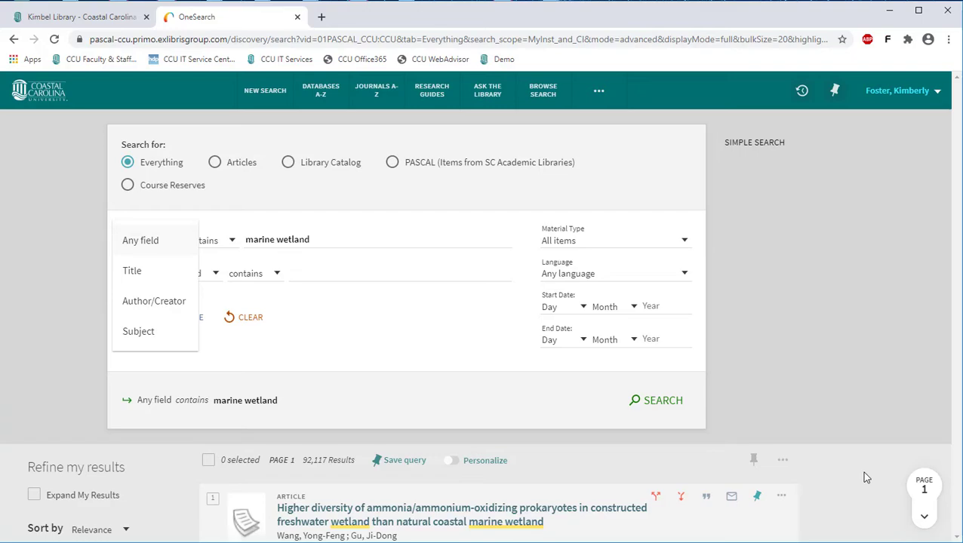
pyautogui.click(462, 508)
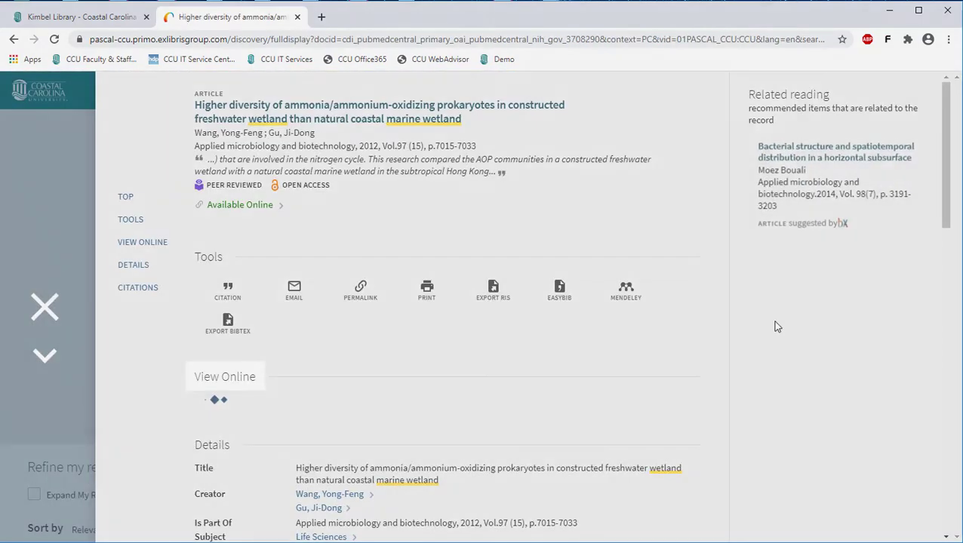